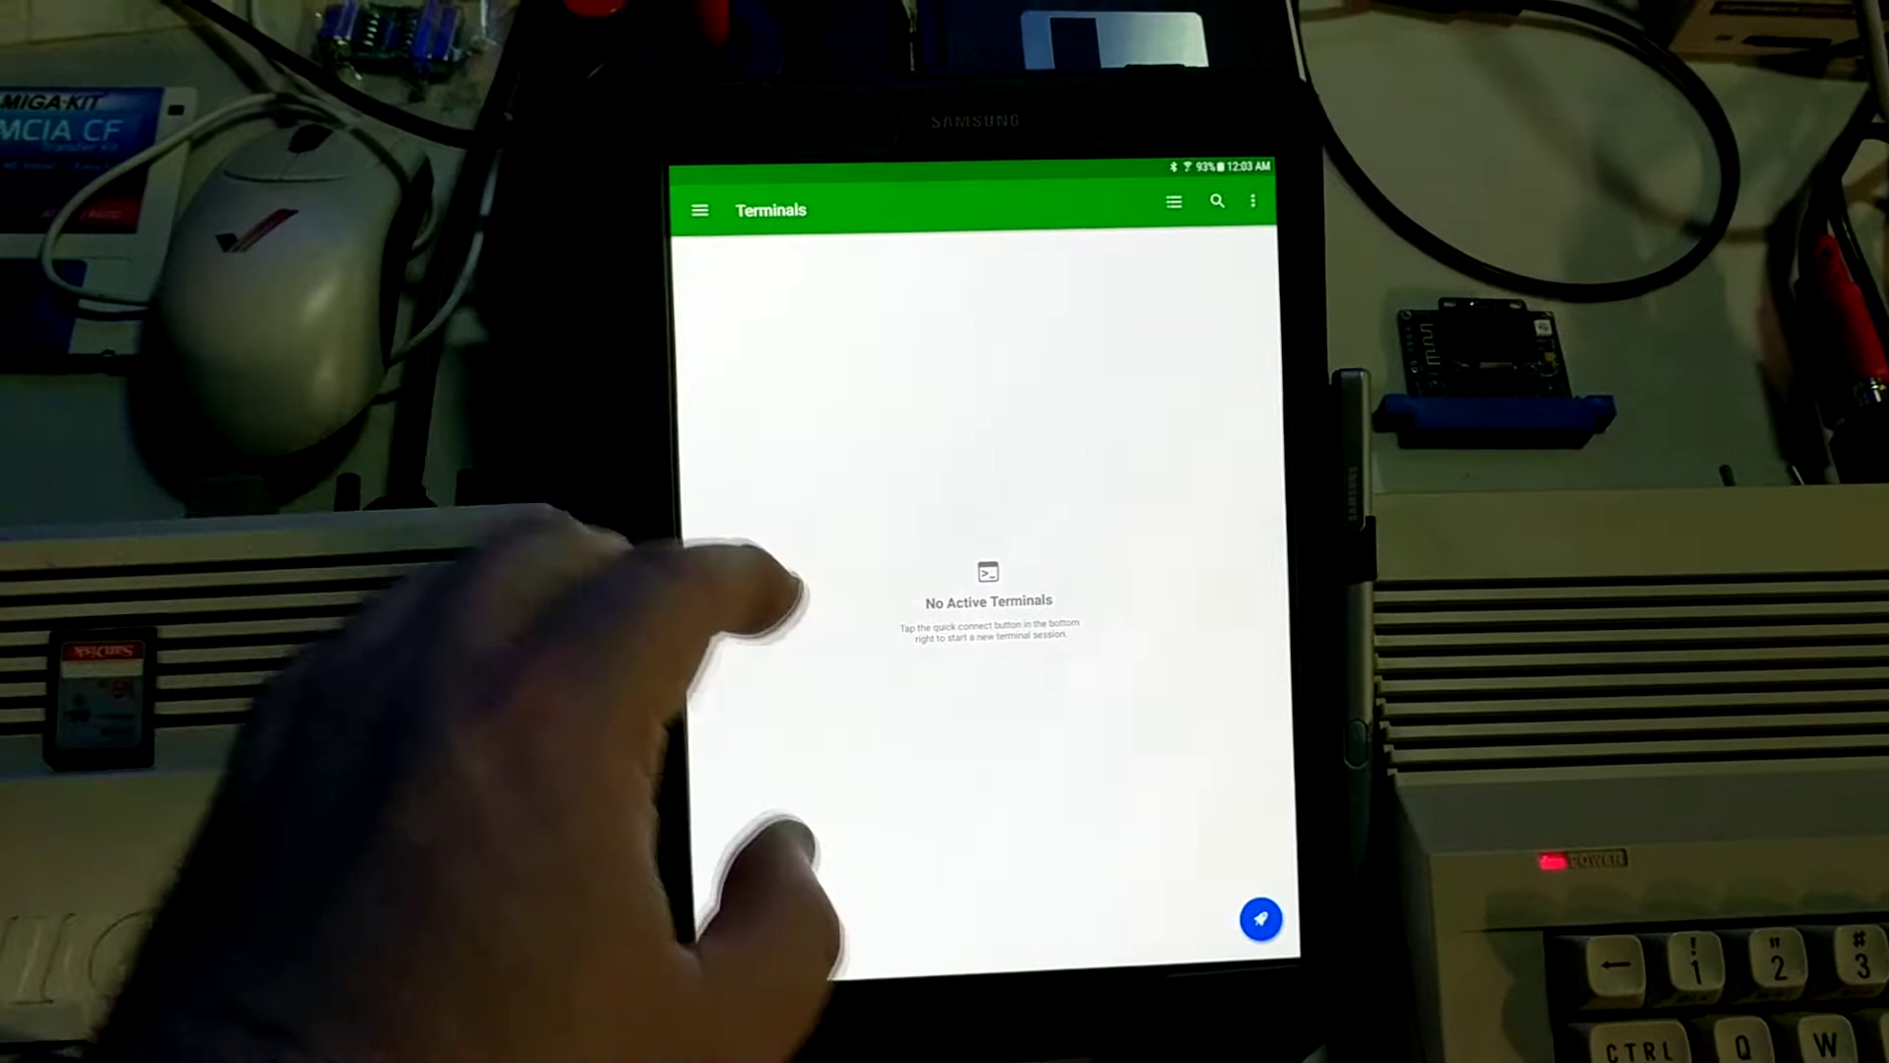
# Step: Show the saved hosts list with Local Terminal and the U2+ telnet host
pyautogui.click(697, 210)
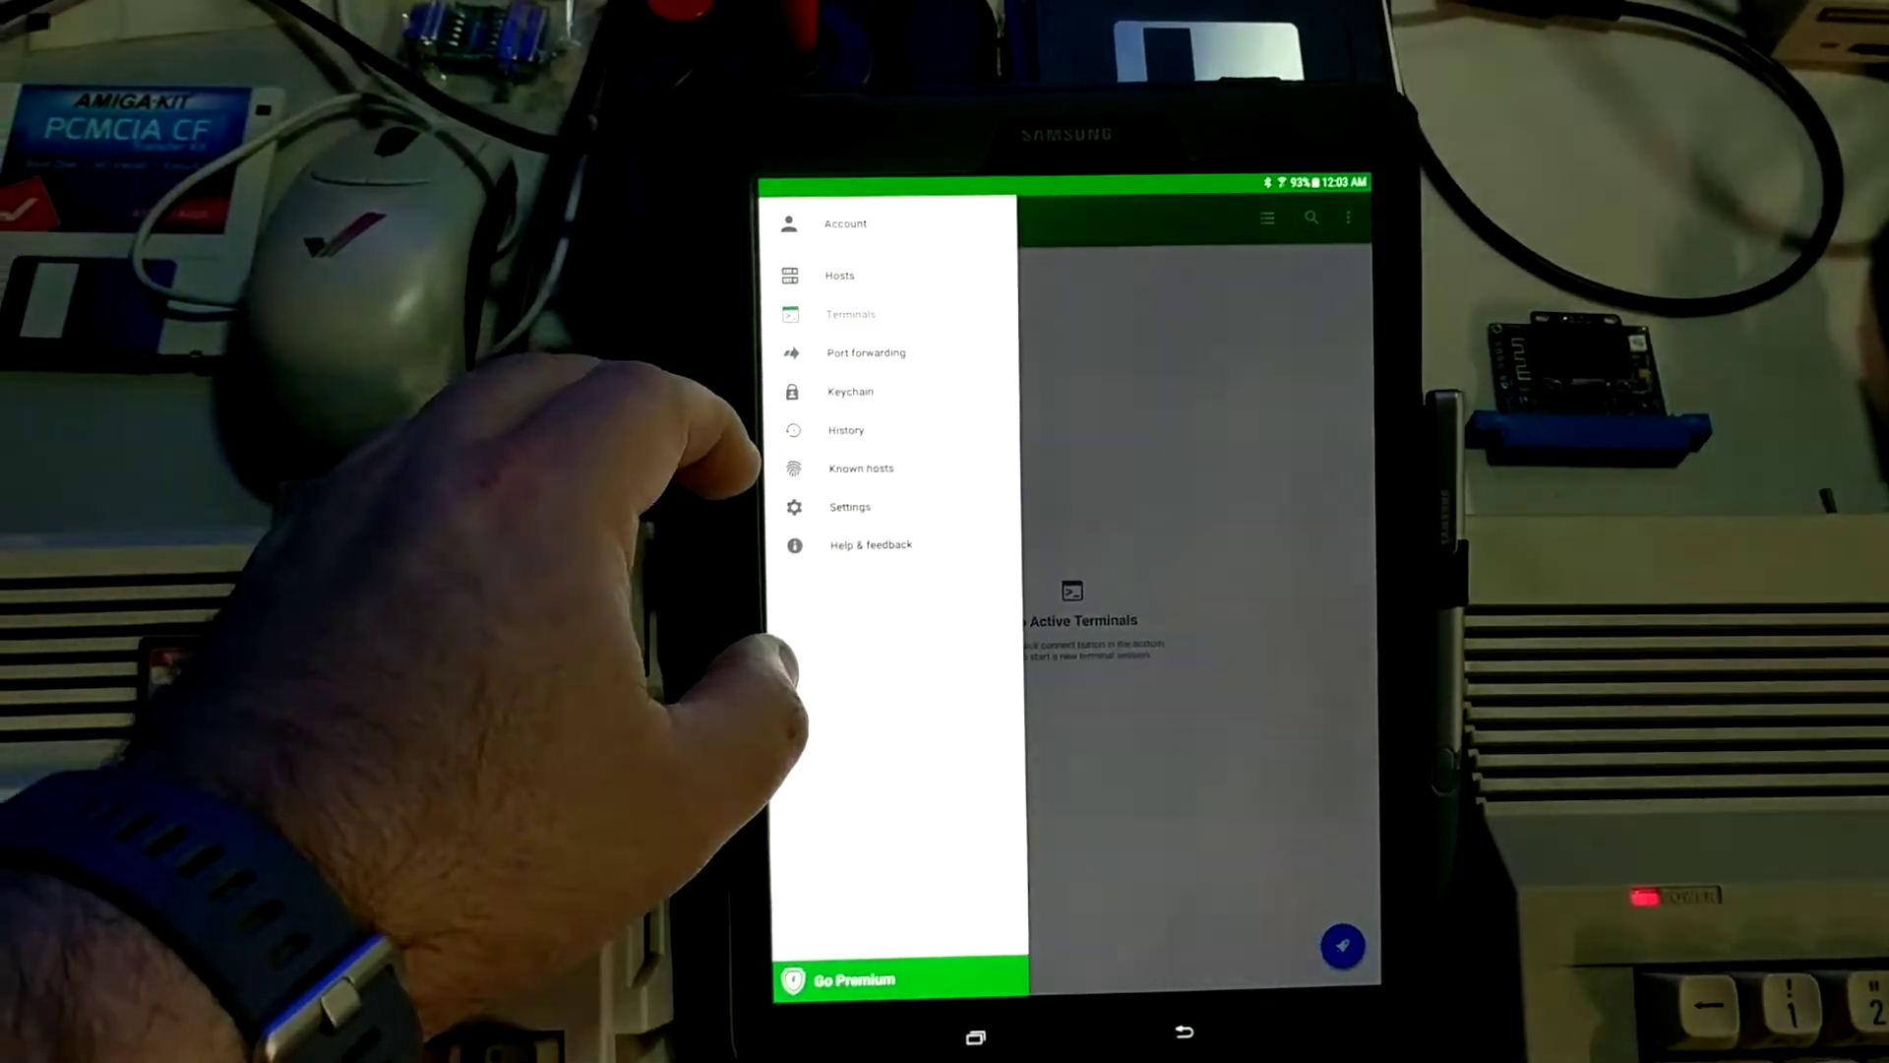
pyautogui.click(840, 275)
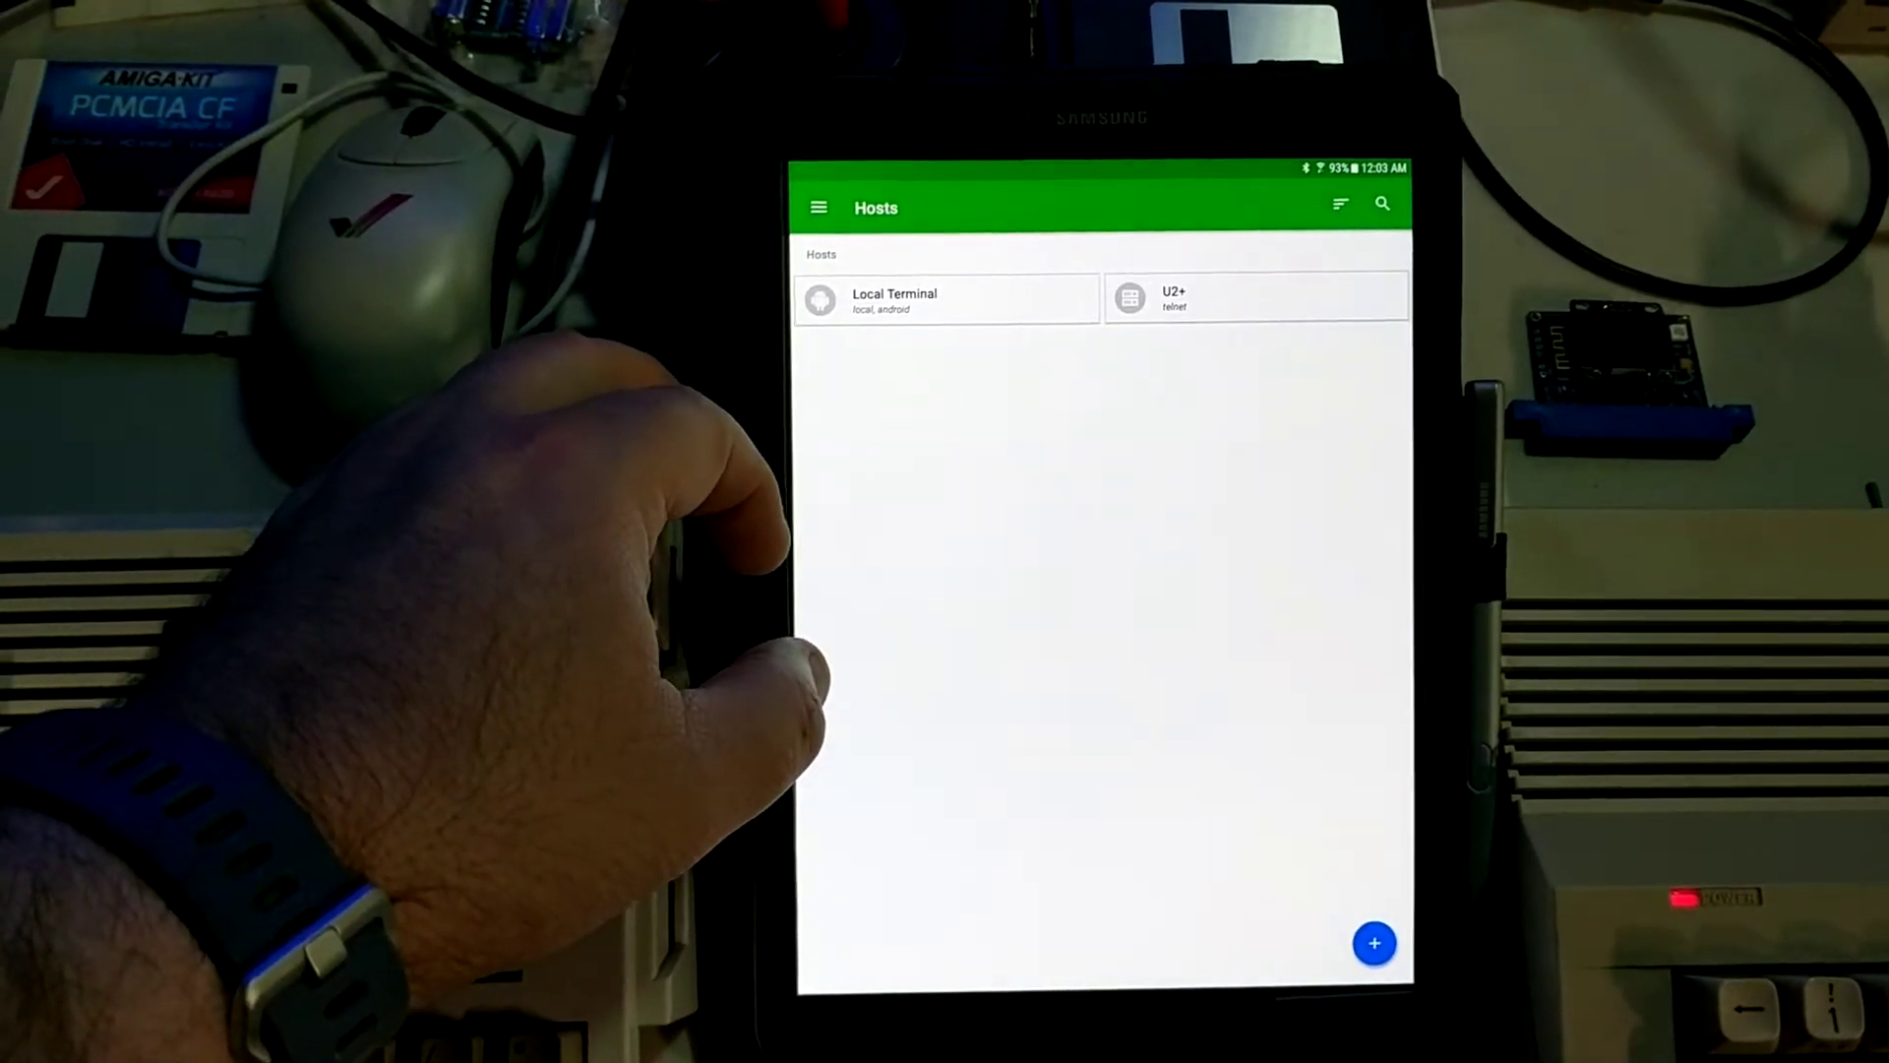